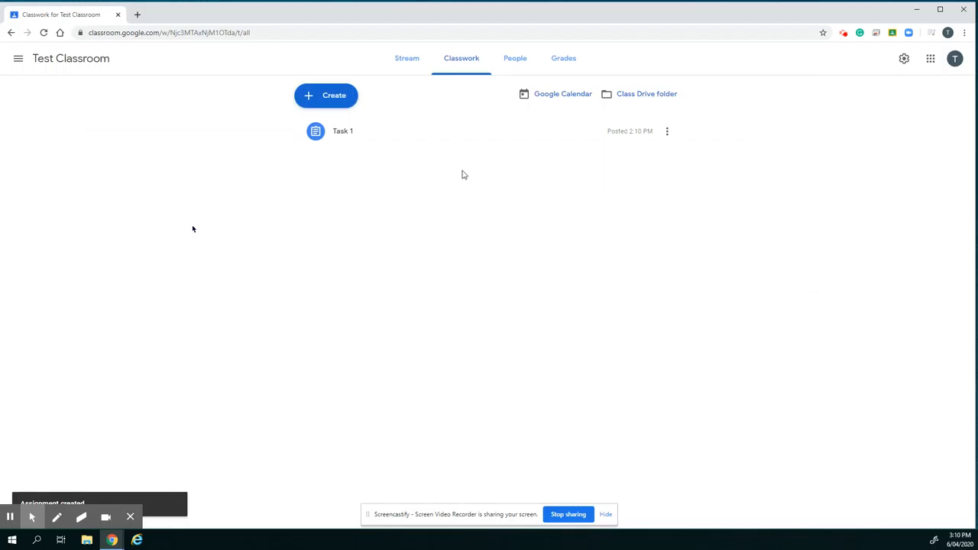
mouse_move(374, 180)
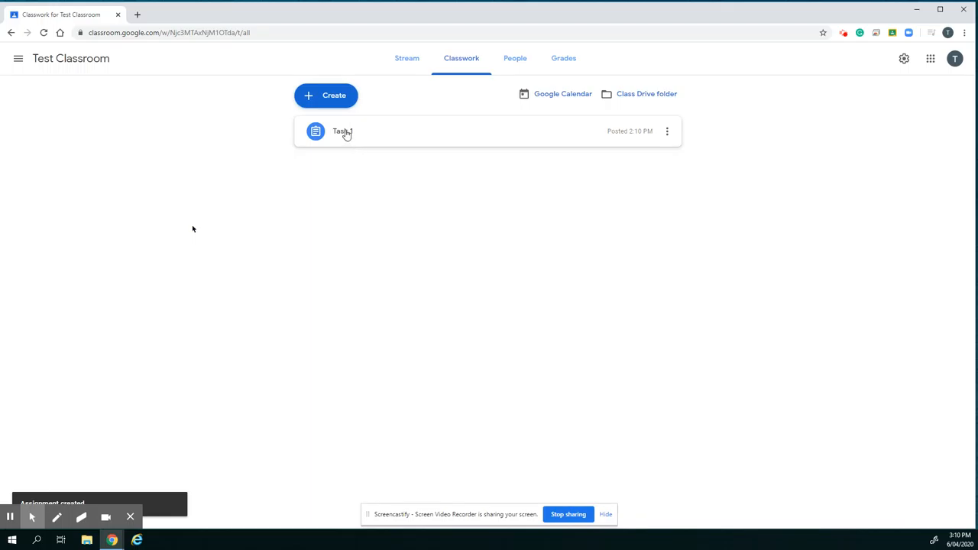
Expand the Task 1 assignment to show its instructions, attached Google Doc and turned-in count.
click(342, 131)
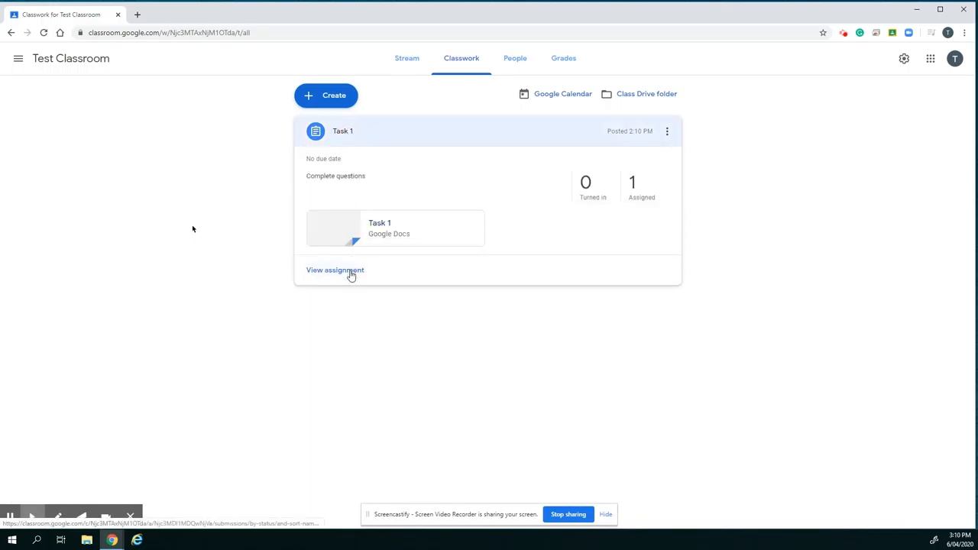
View the Task 1 student work list and launch the student's submission in a new tab.
click(335, 269)
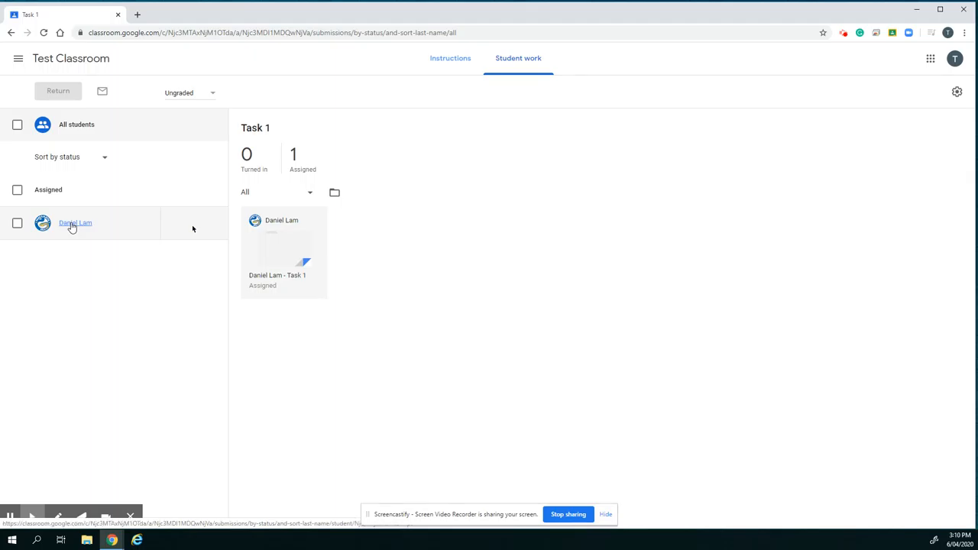
mouse_move(272, 275)
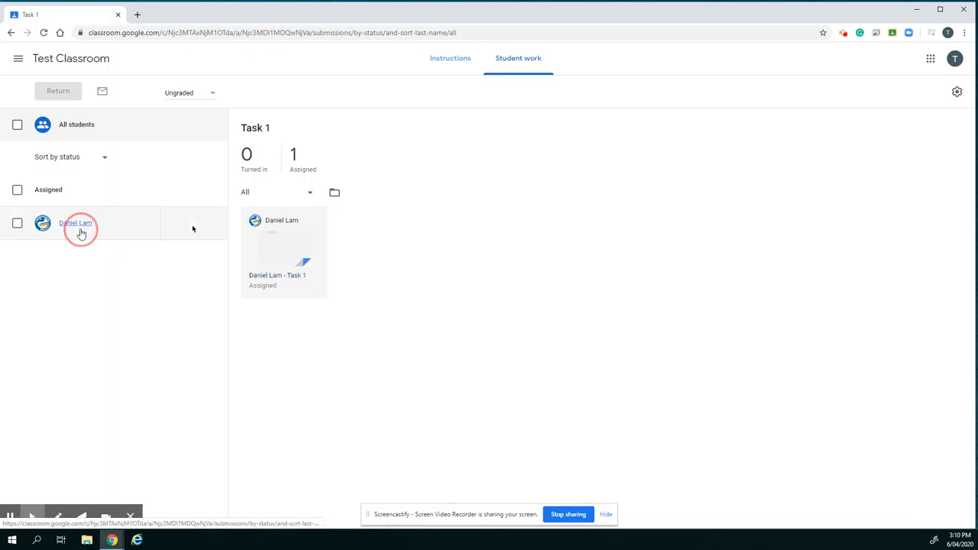
click(77, 223)
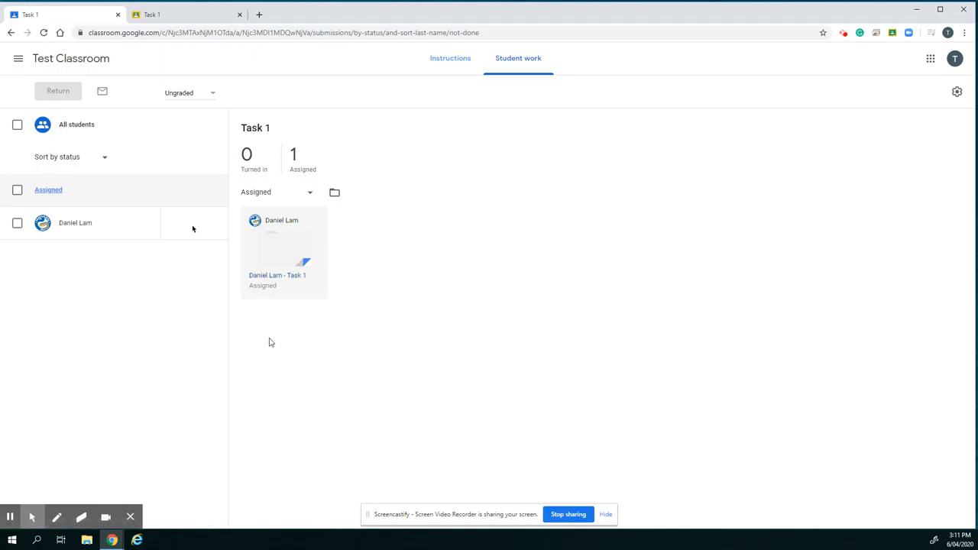
mouse_move(666, 272)
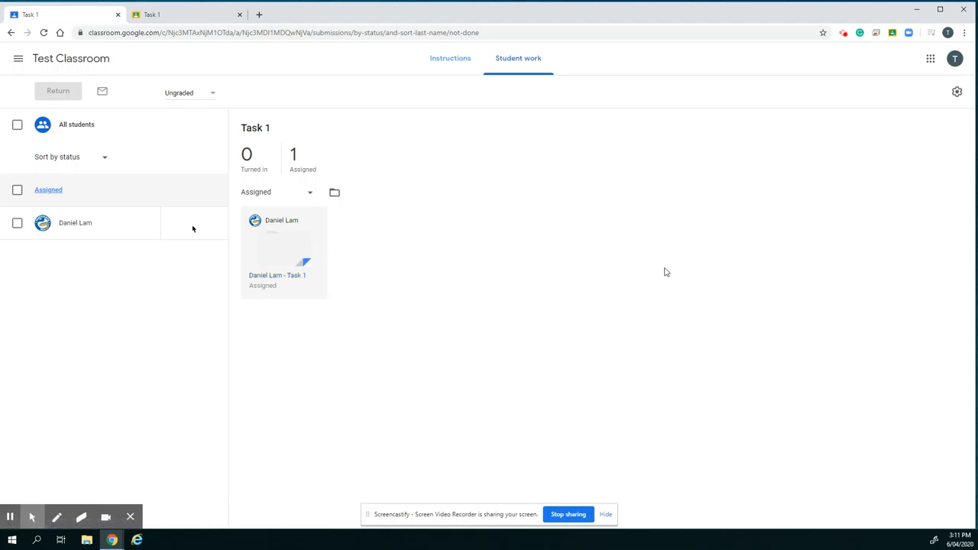
click(284, 244)
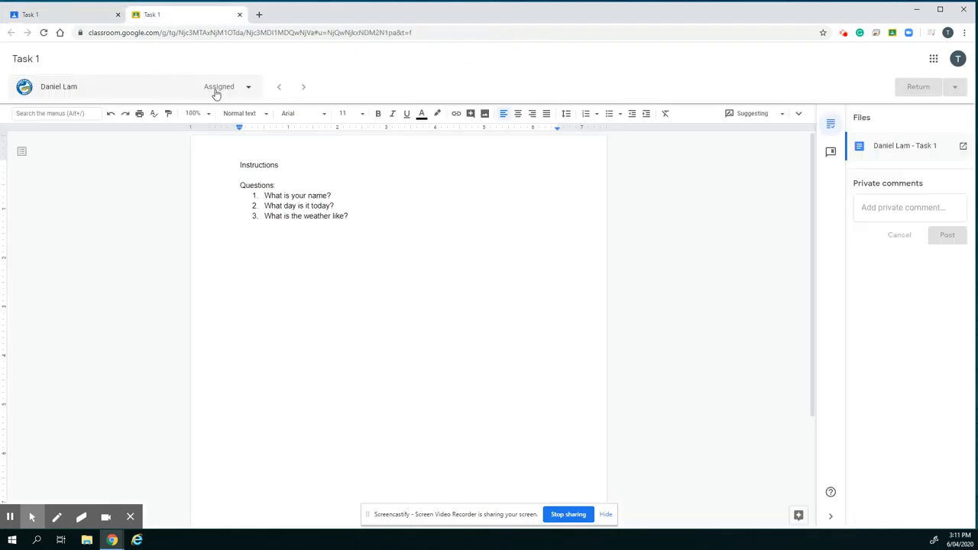
click(222, 86)
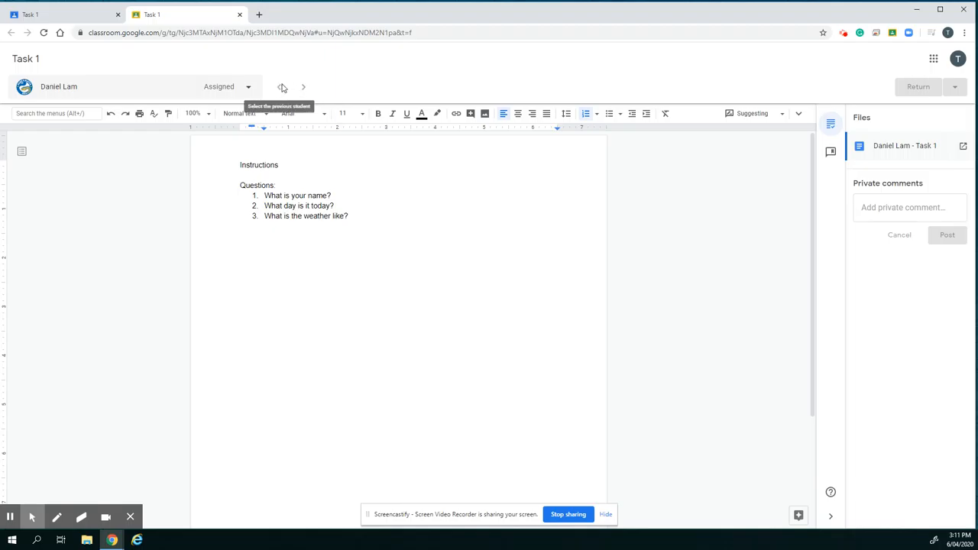
mouse_move(43, 455)
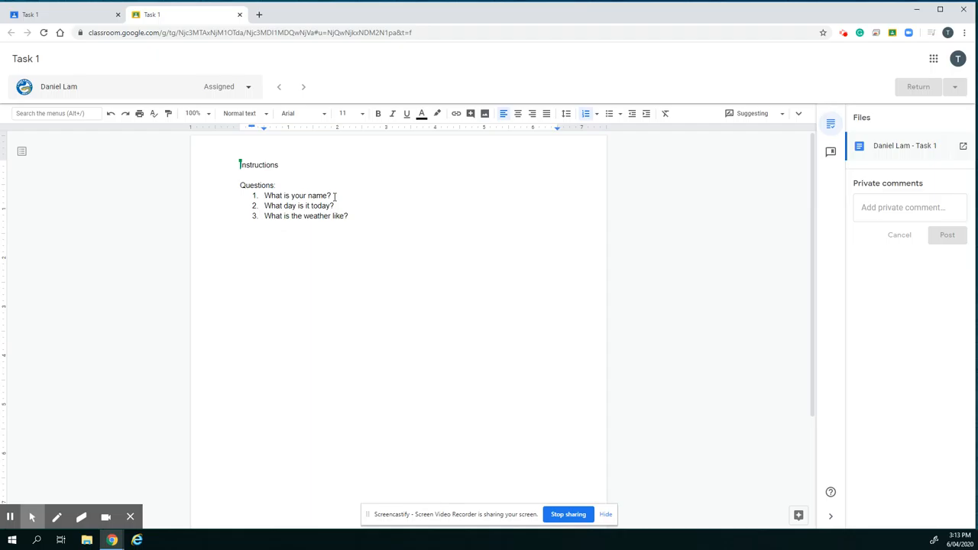
mouse_move(327, 196)
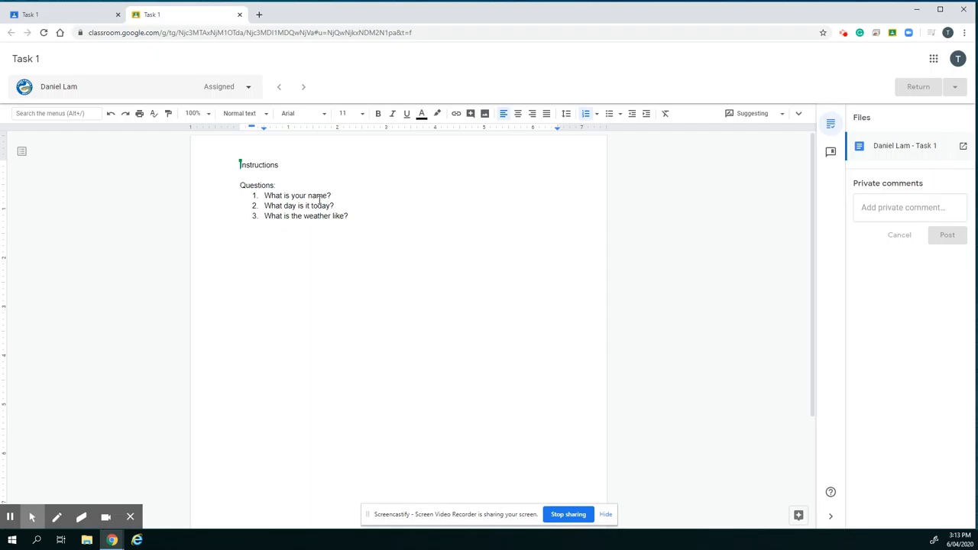
Watch the student answer all three questions: Daniel, Monday, and cloudy with chance of afternoon rain.
text(Daniel)
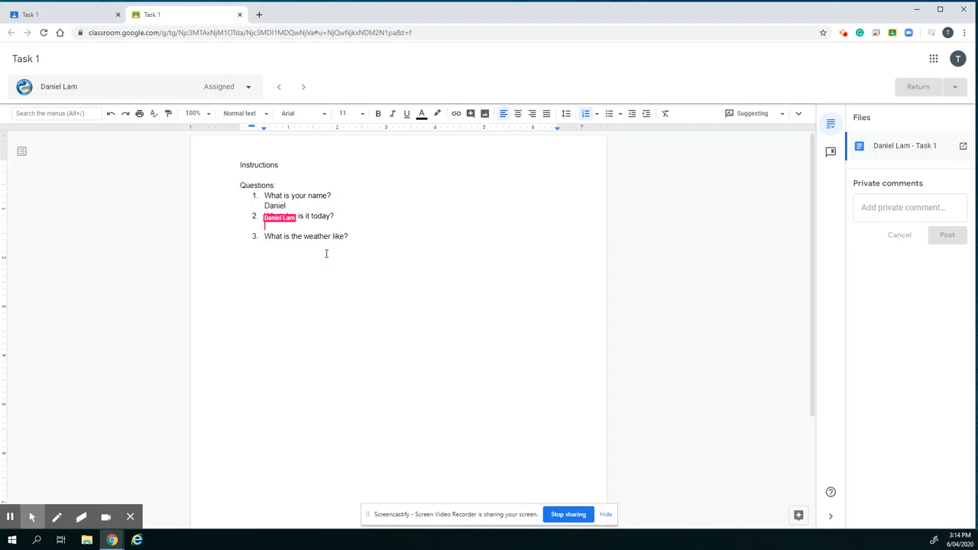
text(Monday)
text(Fa)
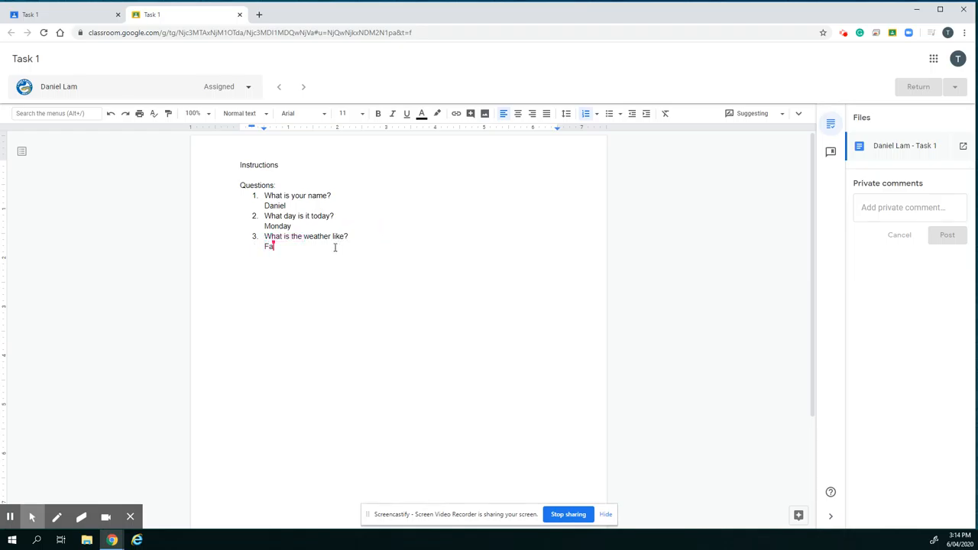
text(Cloudy.)
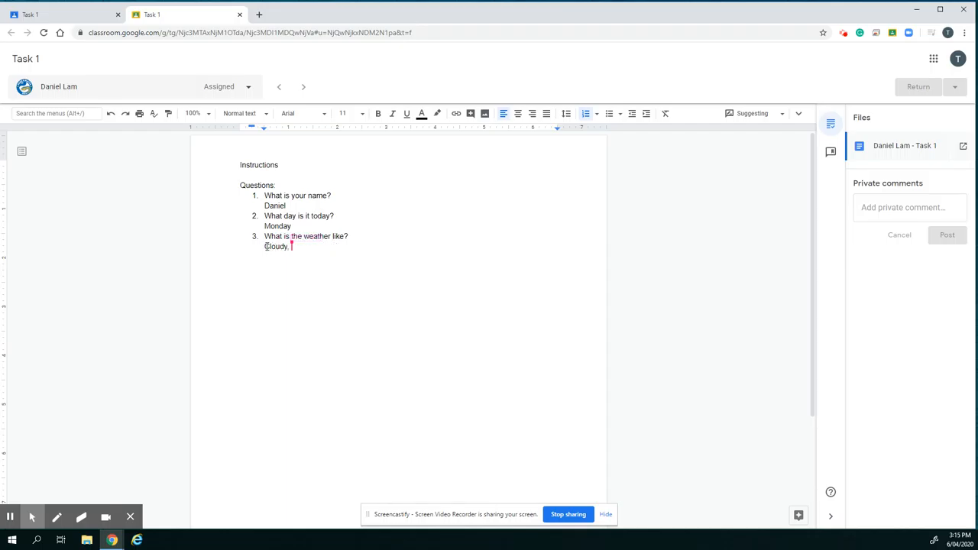
text(chance of)
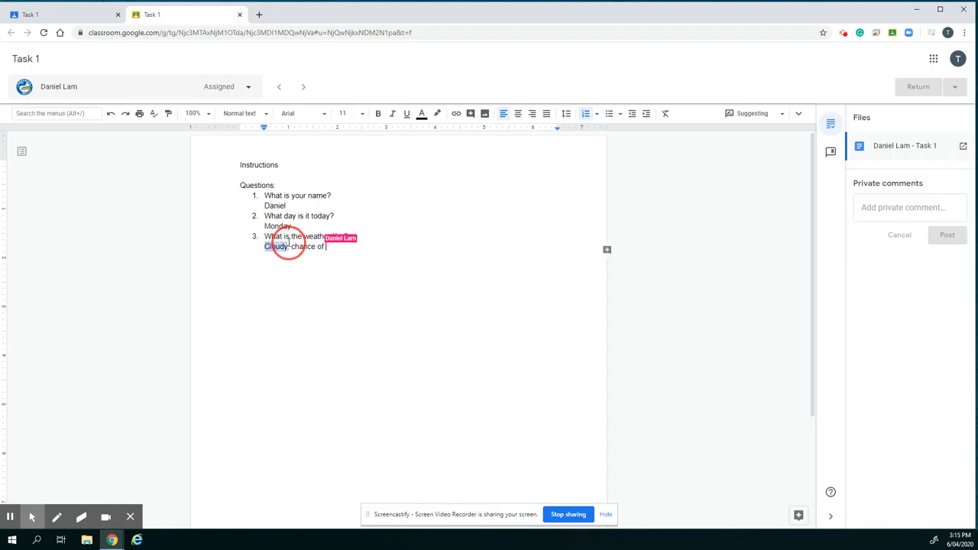
text(afternoon rain. 5)
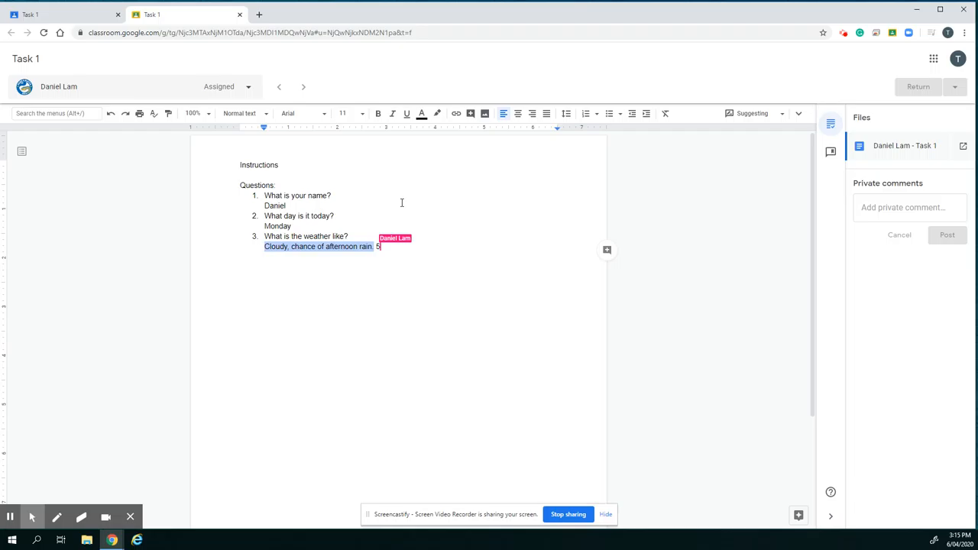
text(0% humidity.)
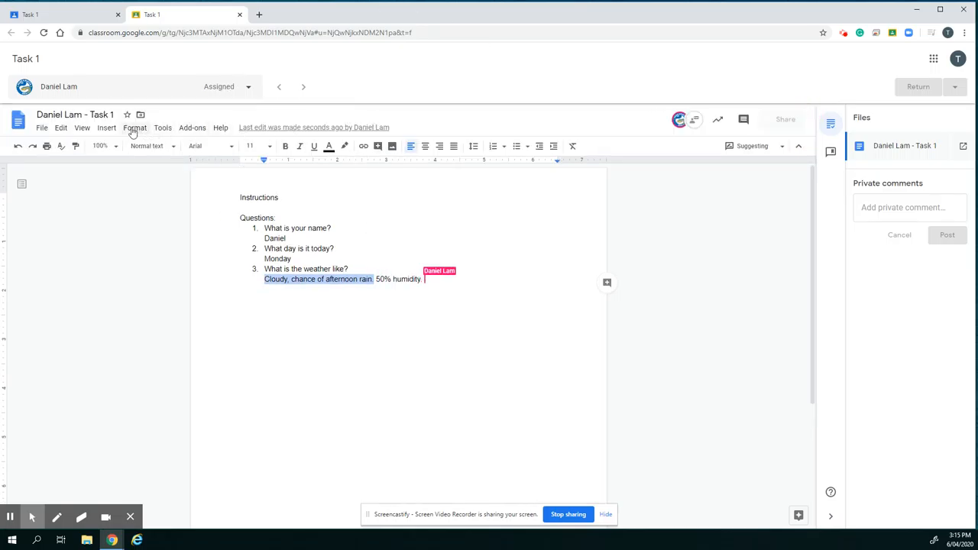
click(107, 128)
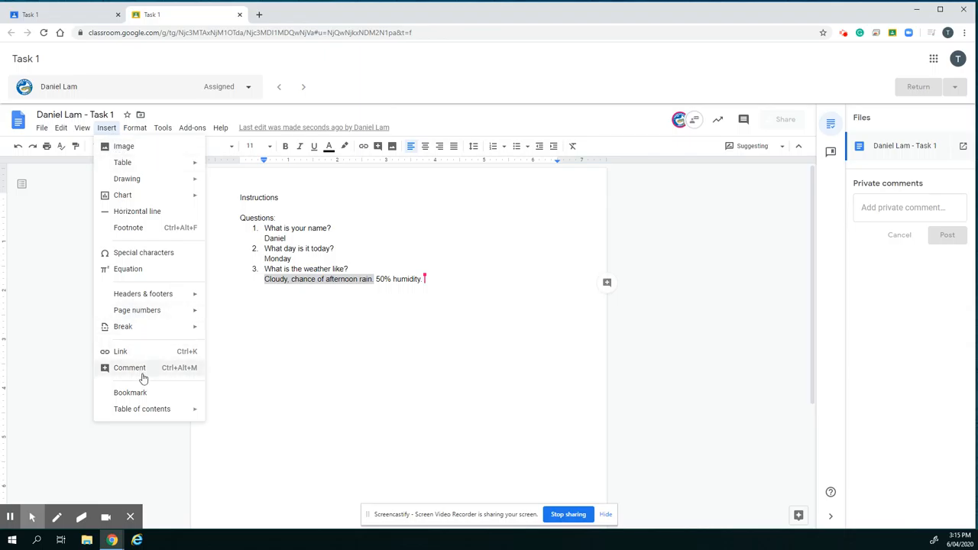
Comment on the weather answer asking the student to provide more detail.
click(128, 367)
text(Could you please provide more det)
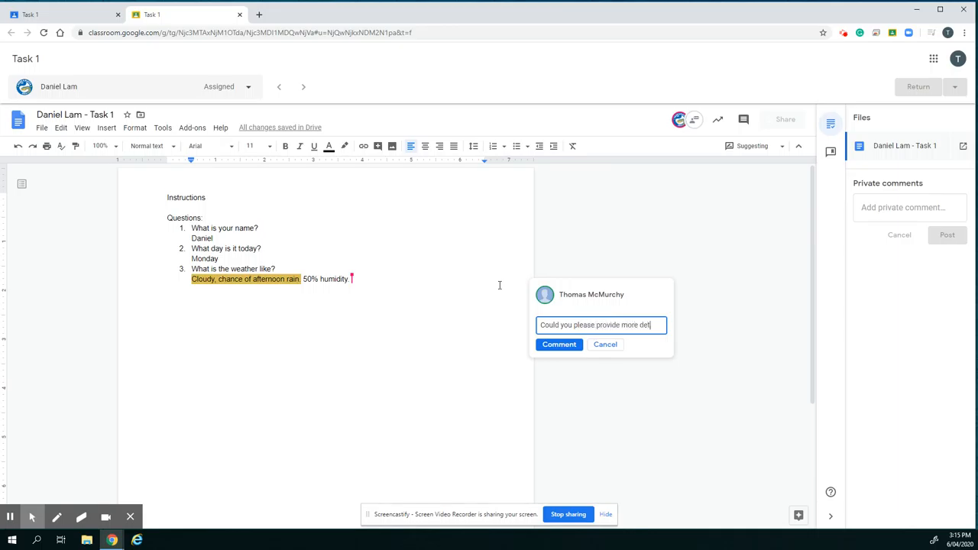
text(ail.)
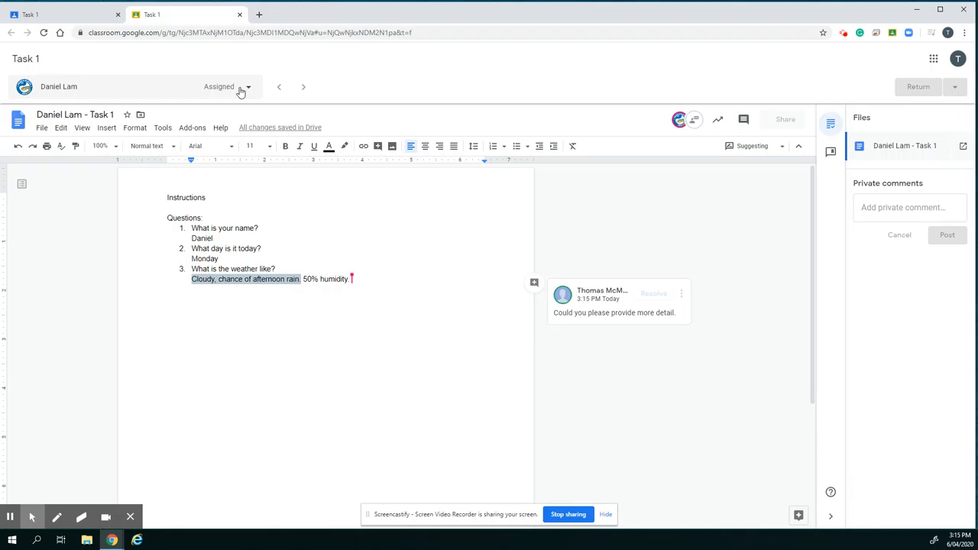
click(246, 86)
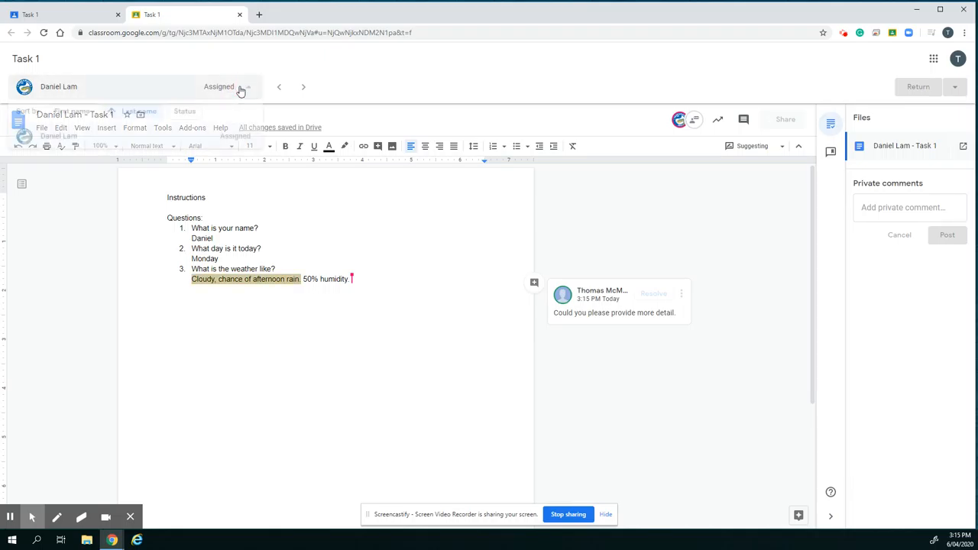
click(220, 85)
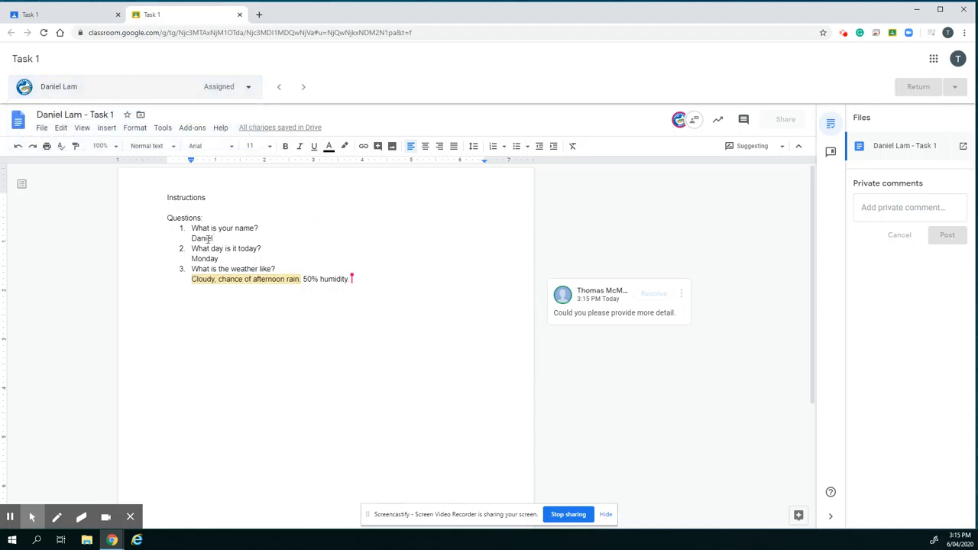
Post a 'Well done.' comment on the student's name answer to the first question.
double_click(201, 238)
text(Well done.)
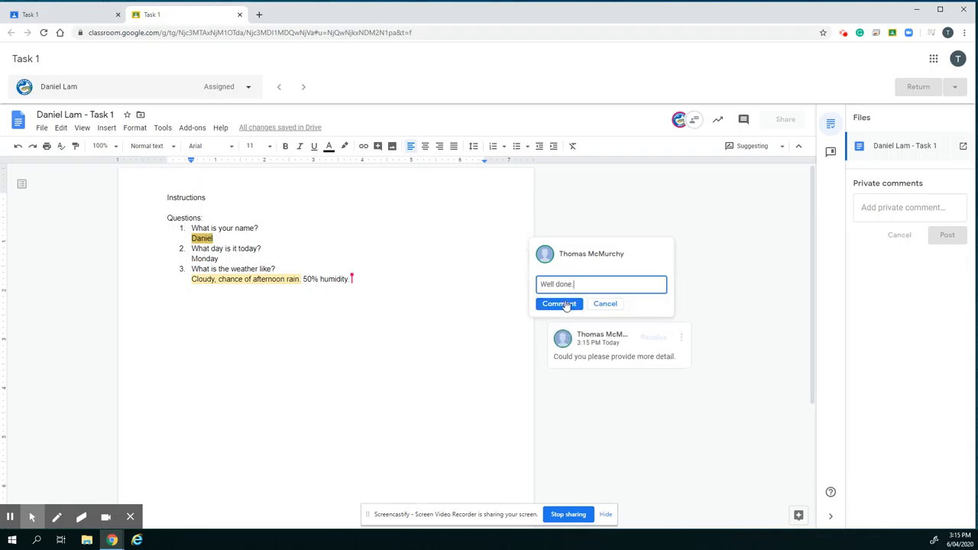
click(559, 303)
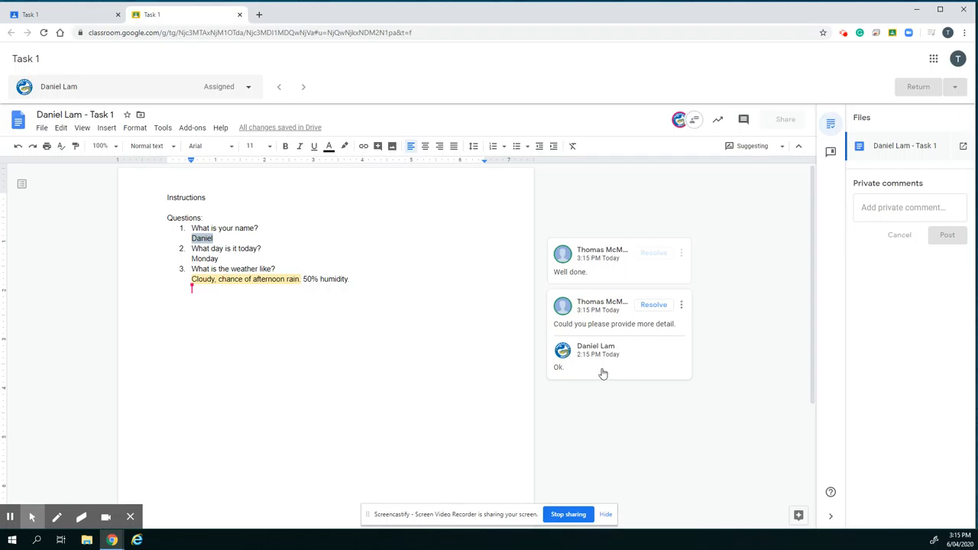
Watch the student expand the weather answer with pressure and 10-15km/h wind details.
text(10)
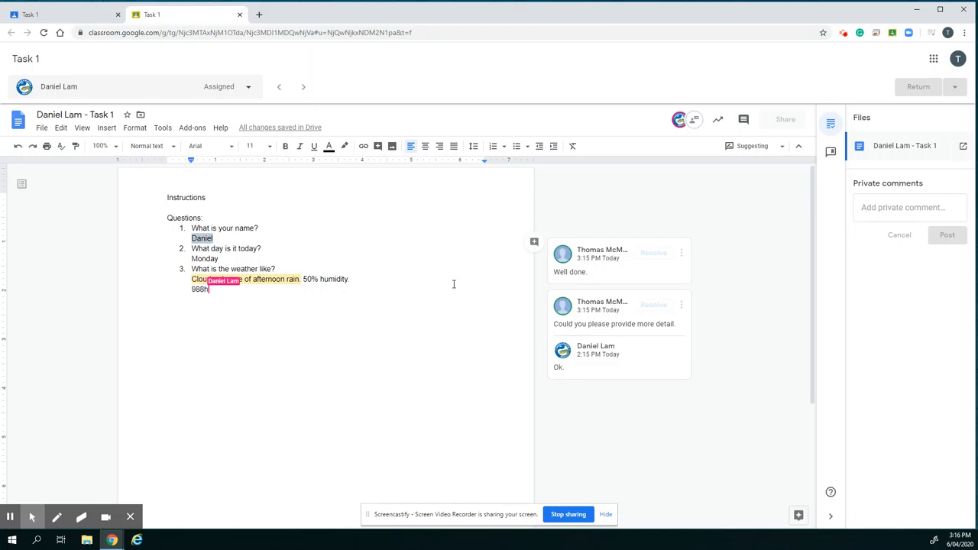
text(Pa,)
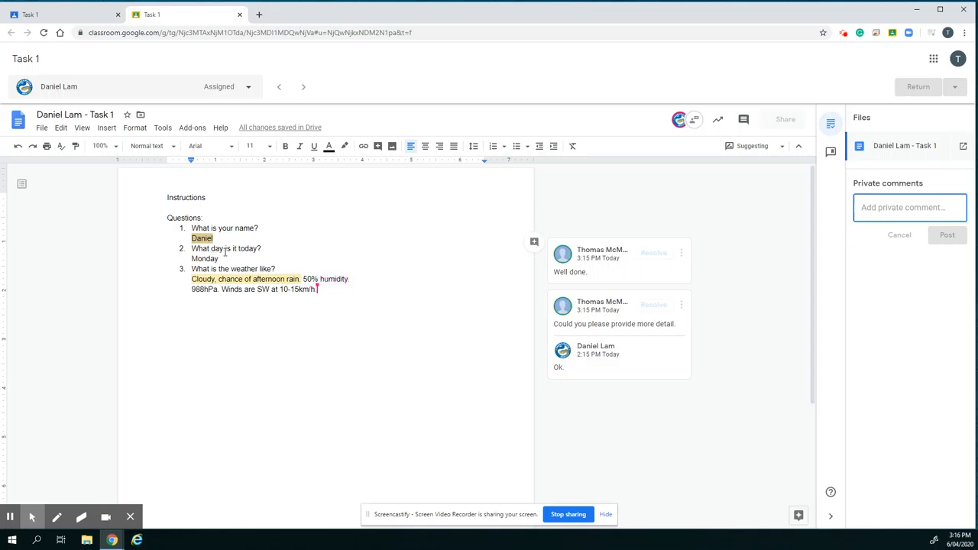
mouse_move(9, 517)
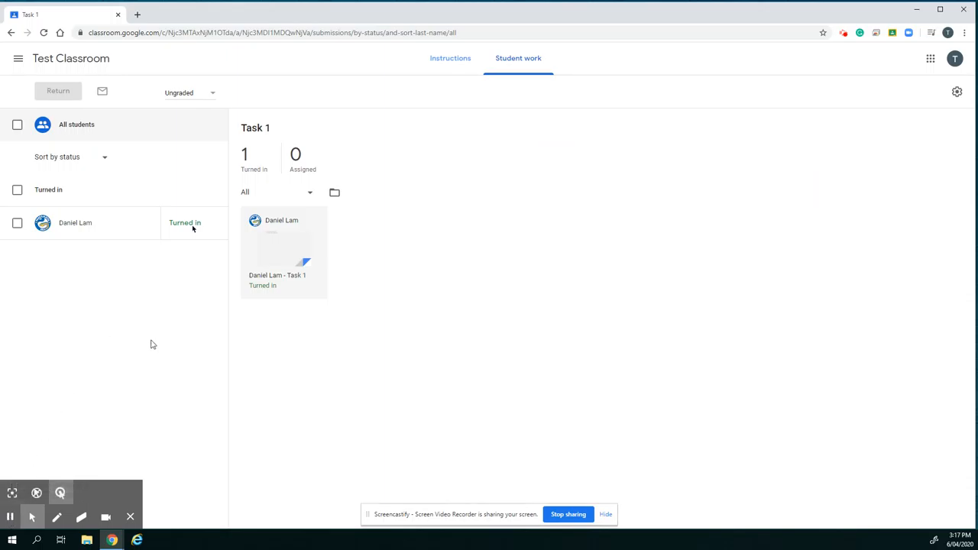
mouse_move(225, 165)
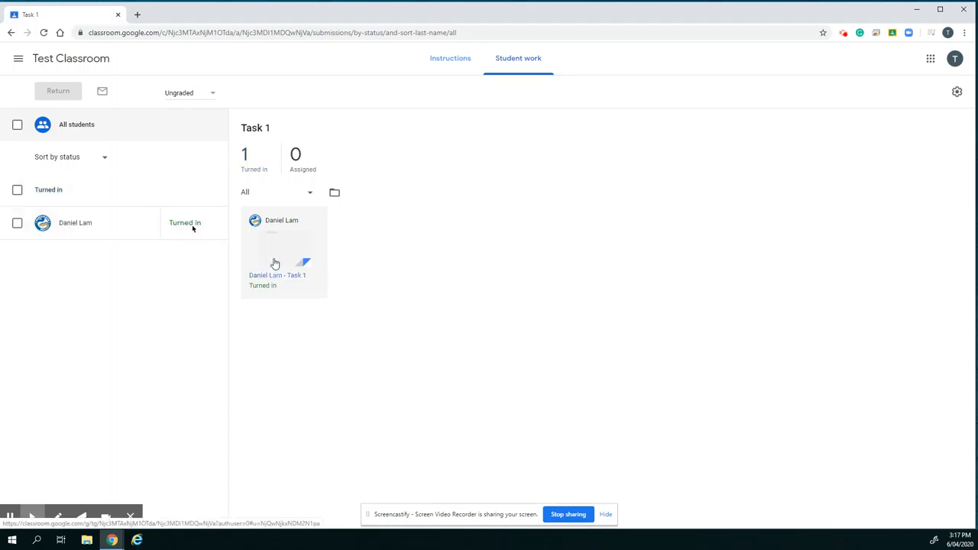
mouse_move(262, 300)
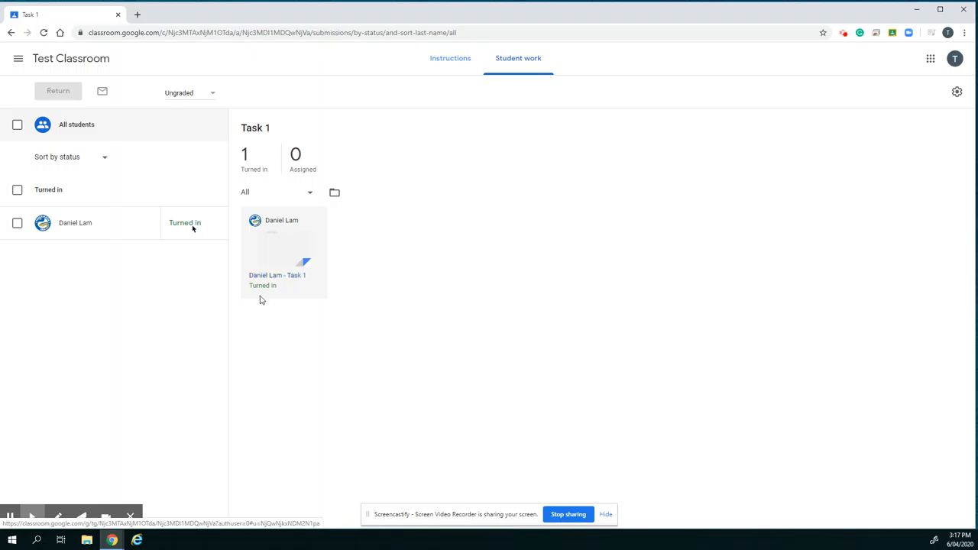